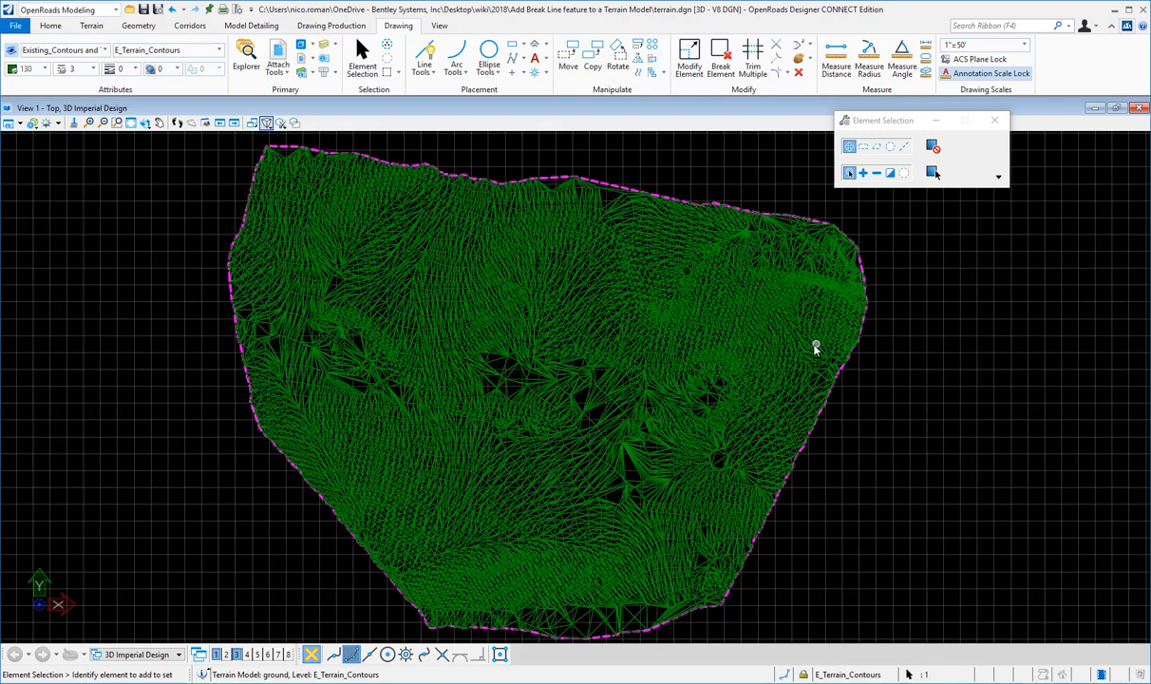
mouse_move(551, 330)
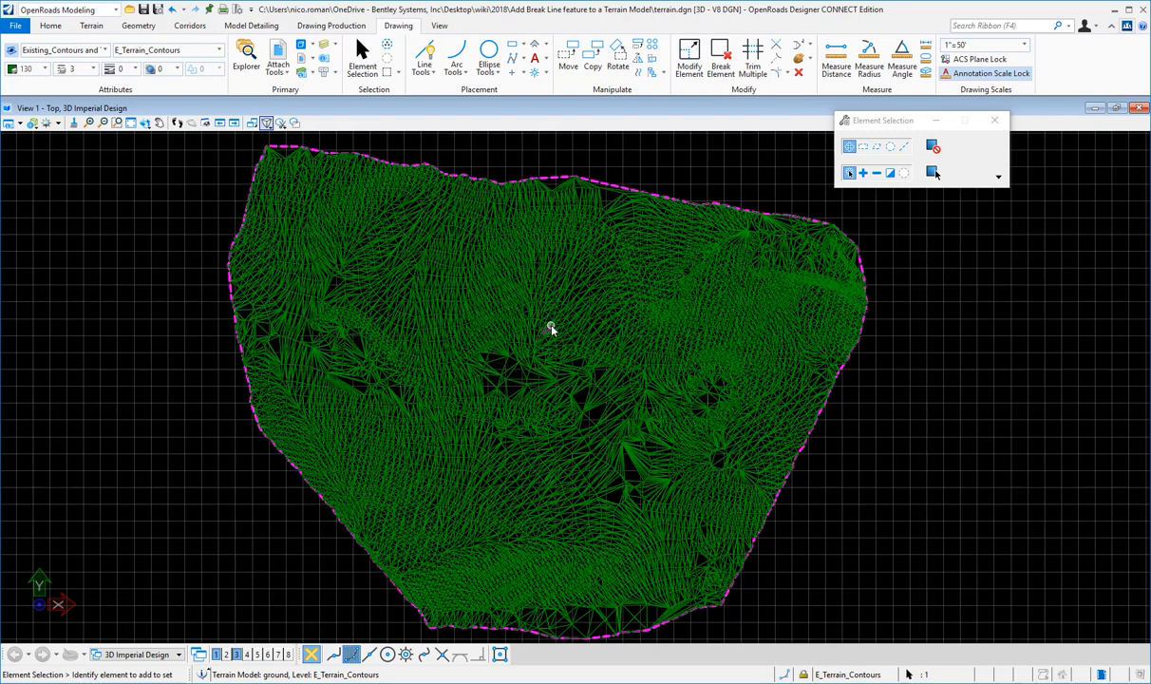
mouse_move(549, 323)
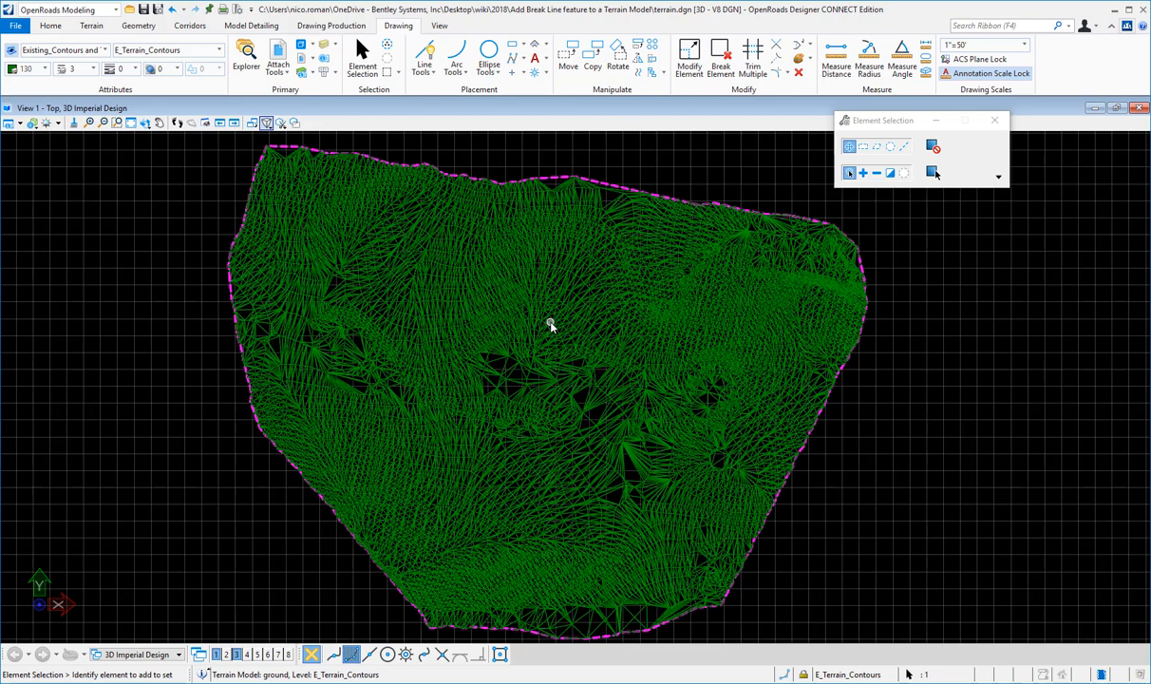
mouse_move(374, 350)
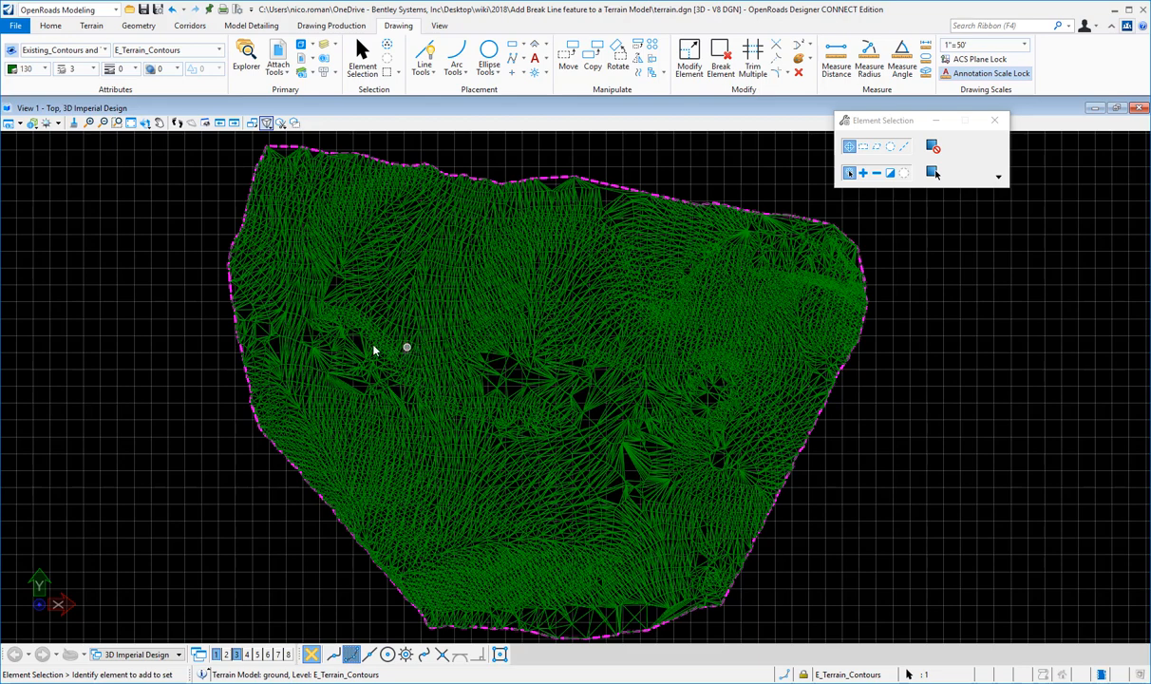
mouse_move(251, 236)
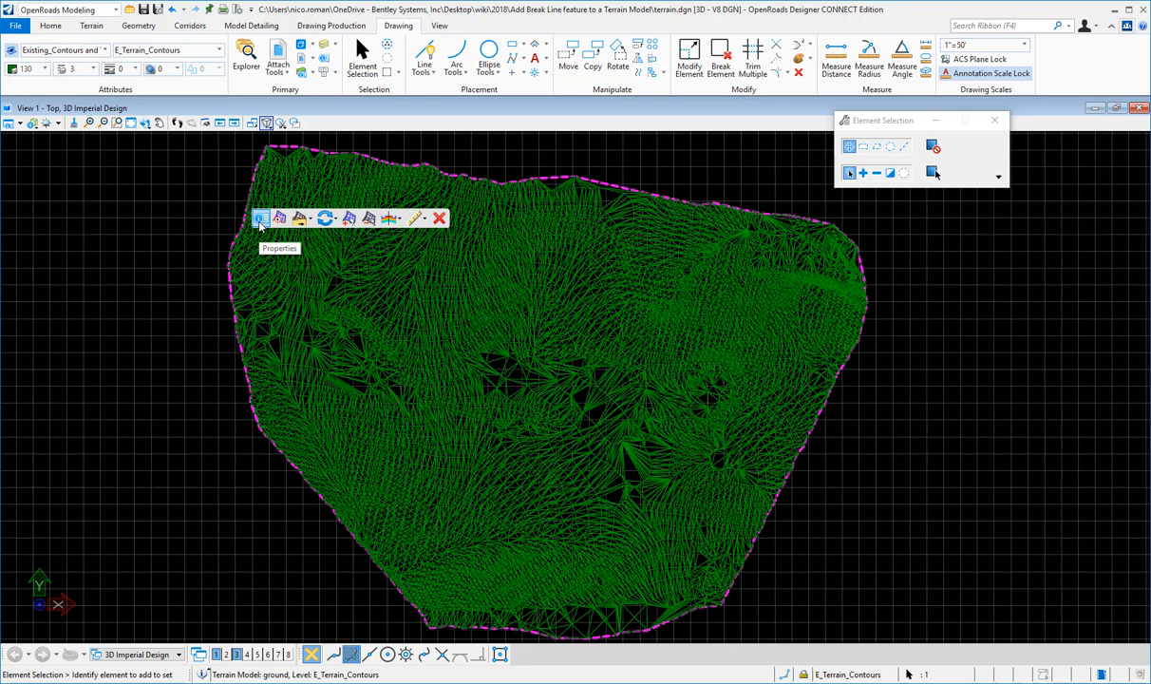
In the terrain display properties, turn Triangles off and Major/Minor Contours on.
click(262, 218)
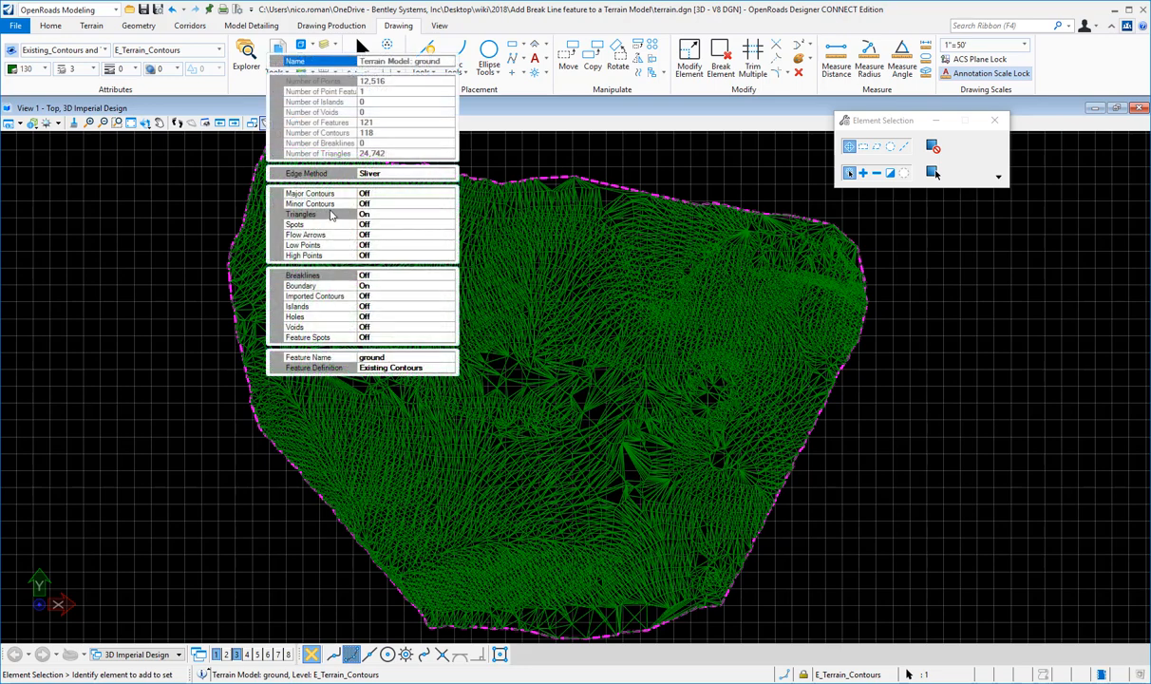
mouse_move(395, 211)
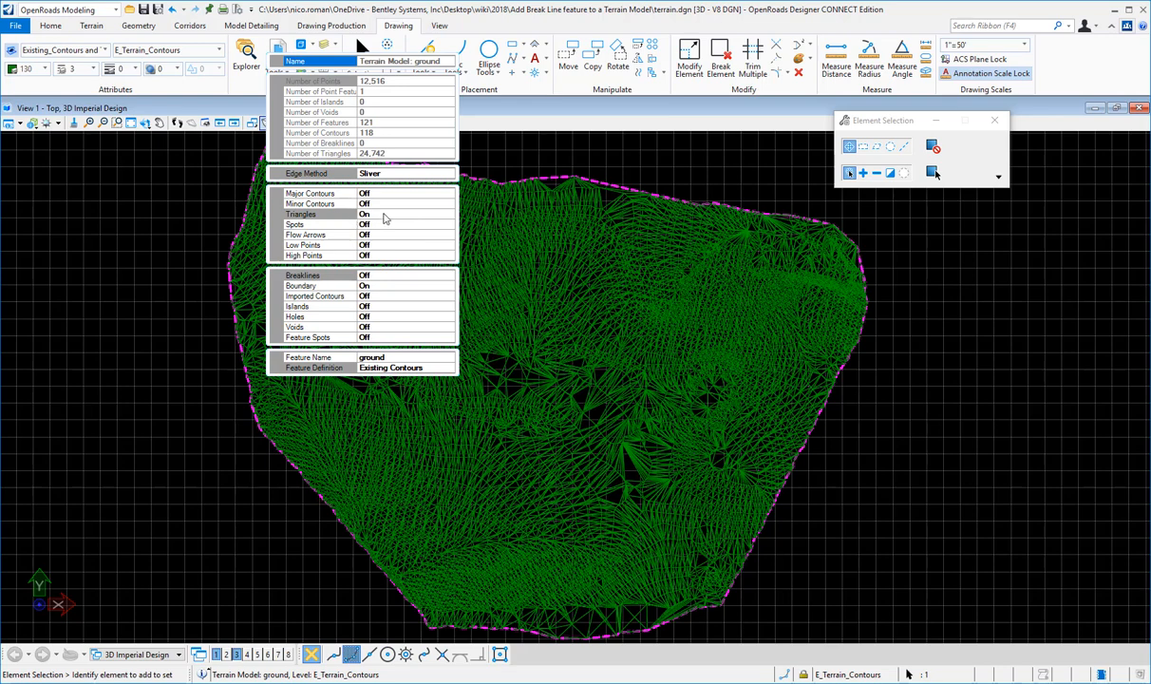
mouse_move(384, 217)
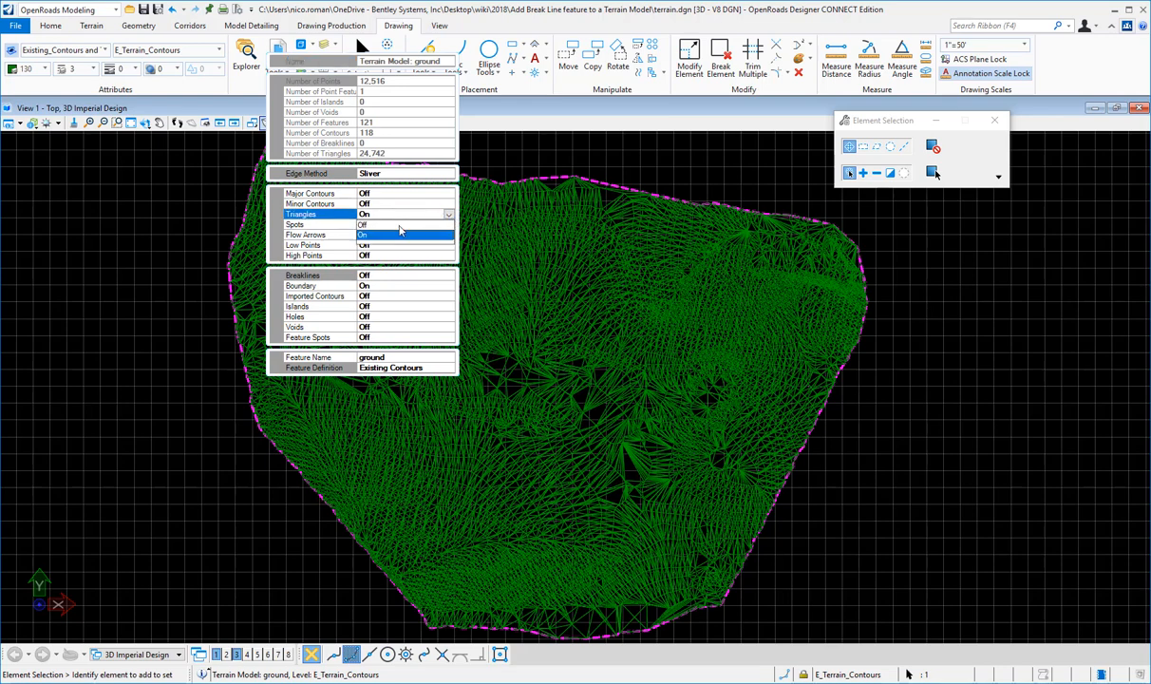
click(365, 224)
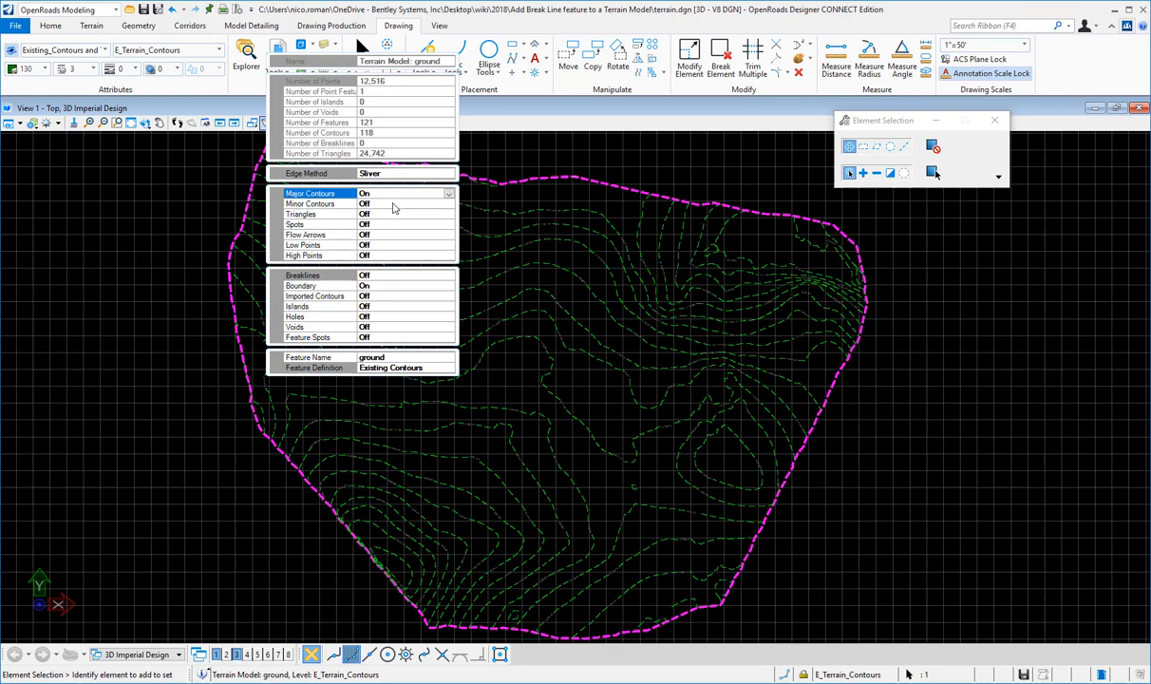
click(406, 204)
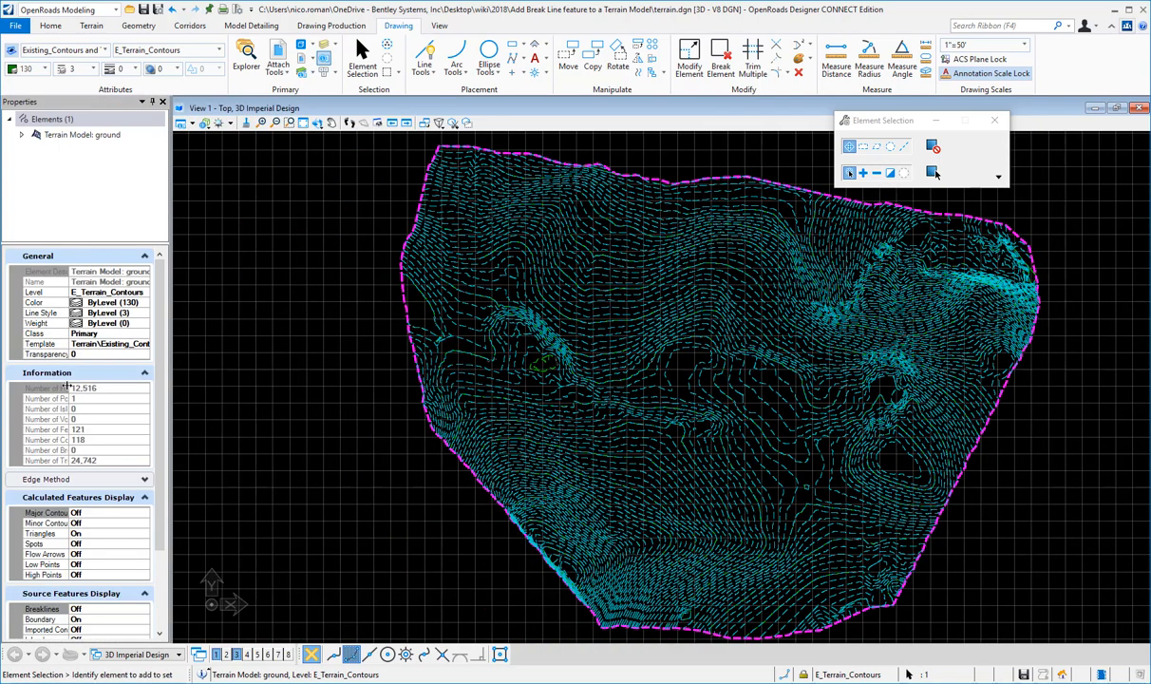
Expand Terrain Model: ground to reveal Calculated Features and Source Features.
click(21, 133)
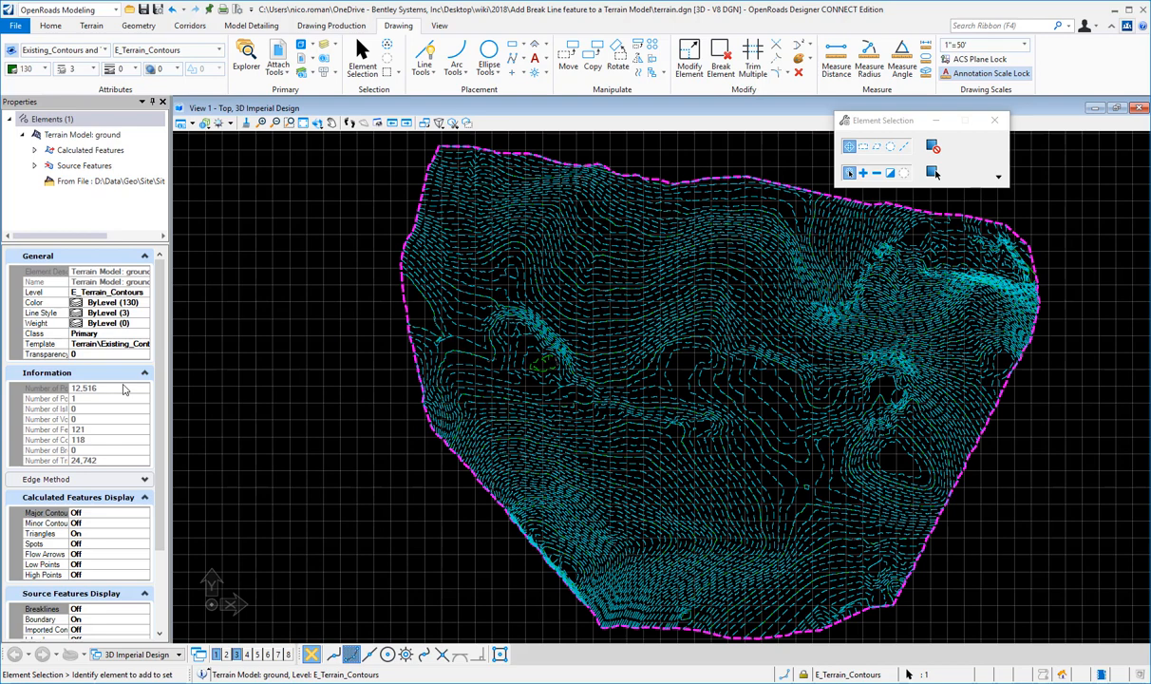
mouse_move(95, 551)
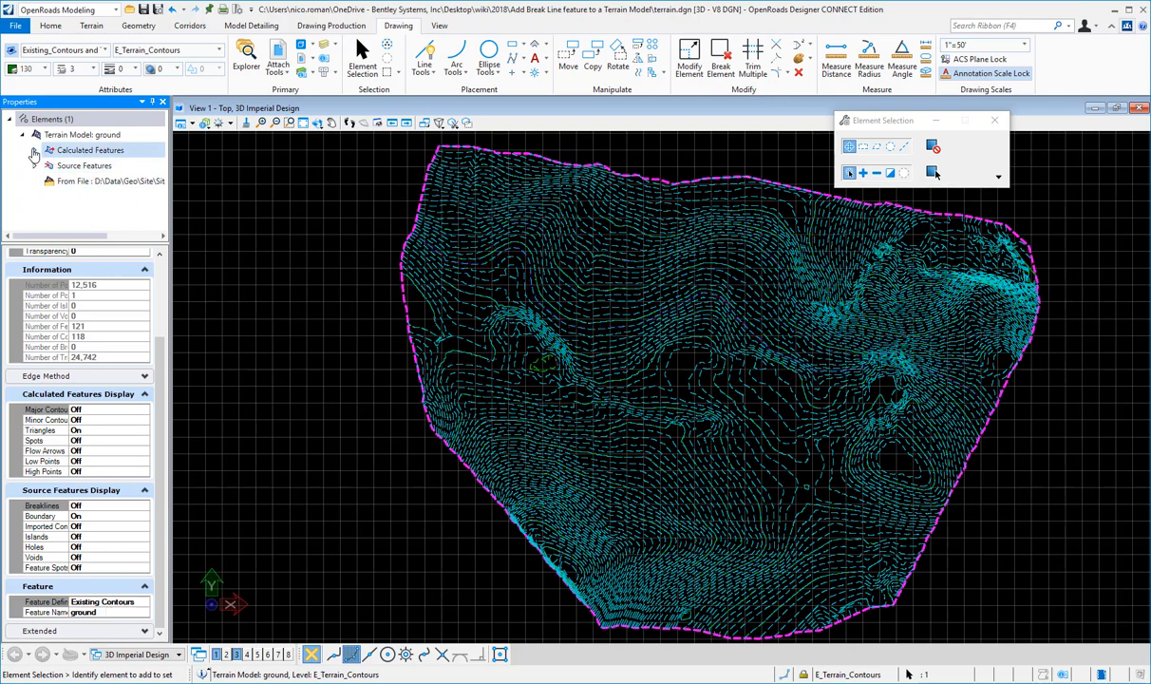
Expand Calculated Features and select Contours, showing the 5 ft major and 1 ft minor intervals.
click(34, 150)
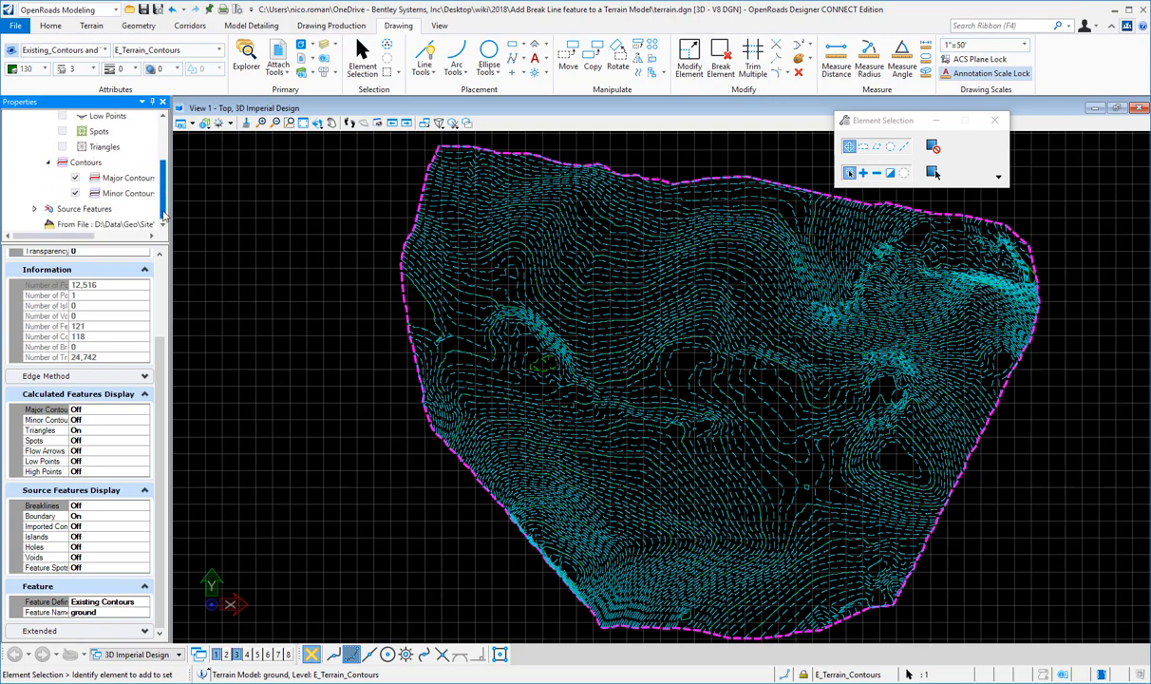
click(91, 162)
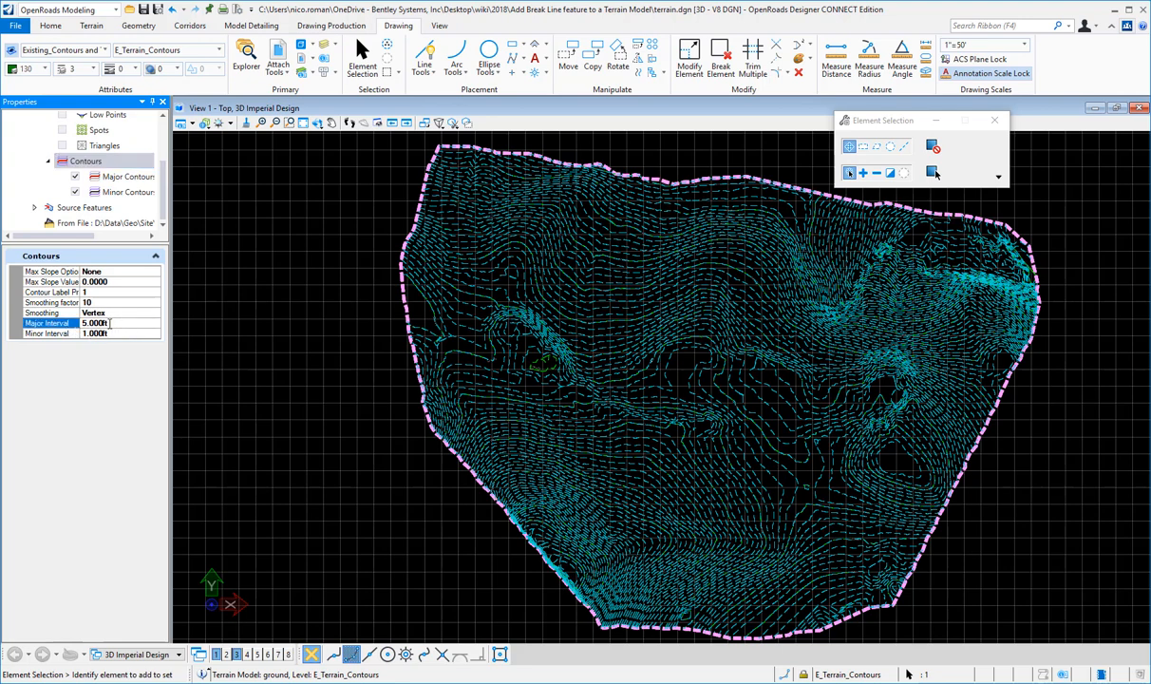
Set contour intervals to 10 ft major and 2 ft minor, then show the Major Contour label settings.
text(10)
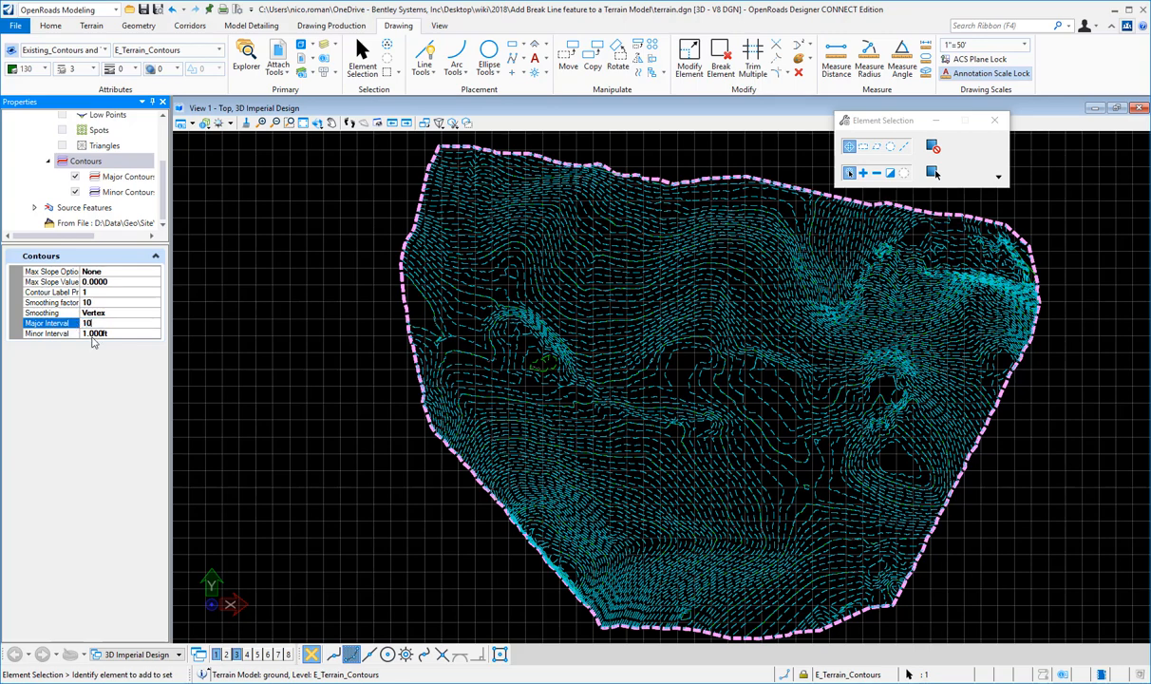
click(92, 323)
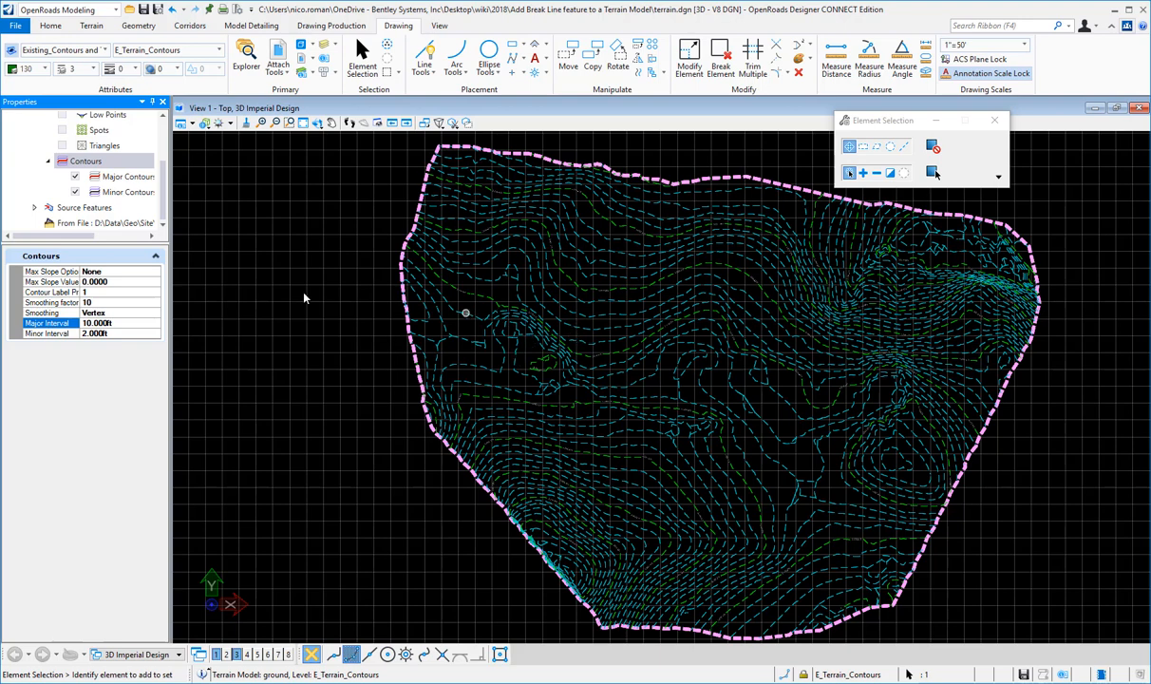
click(126, 177)
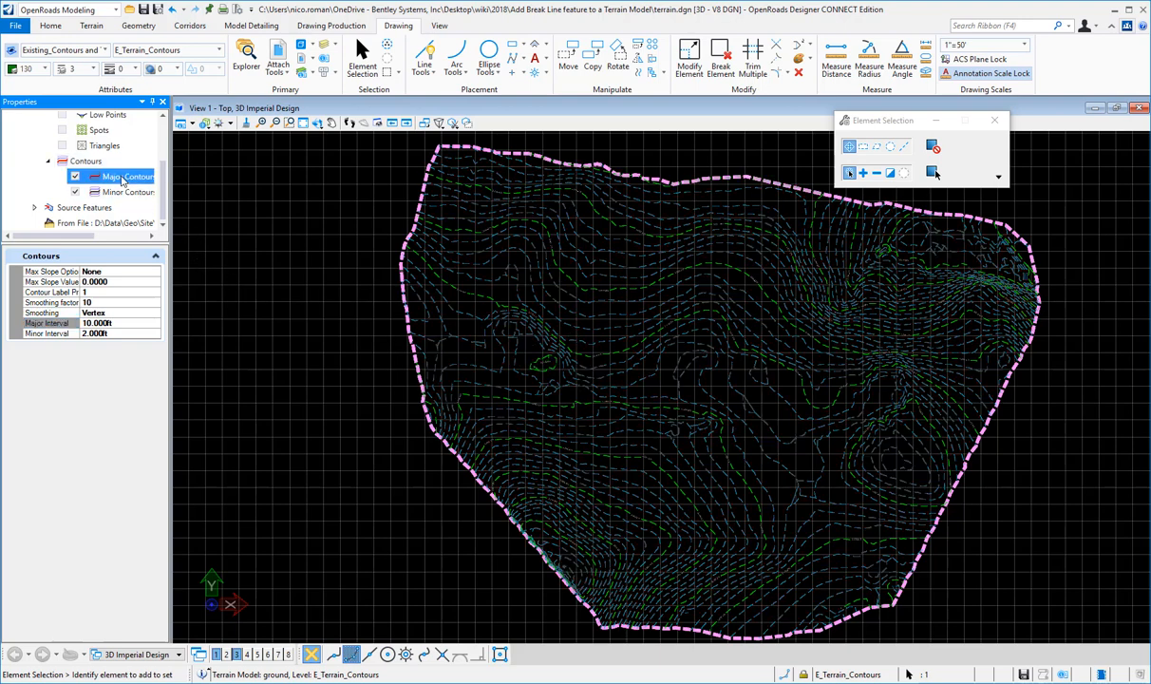
click(129, 192)
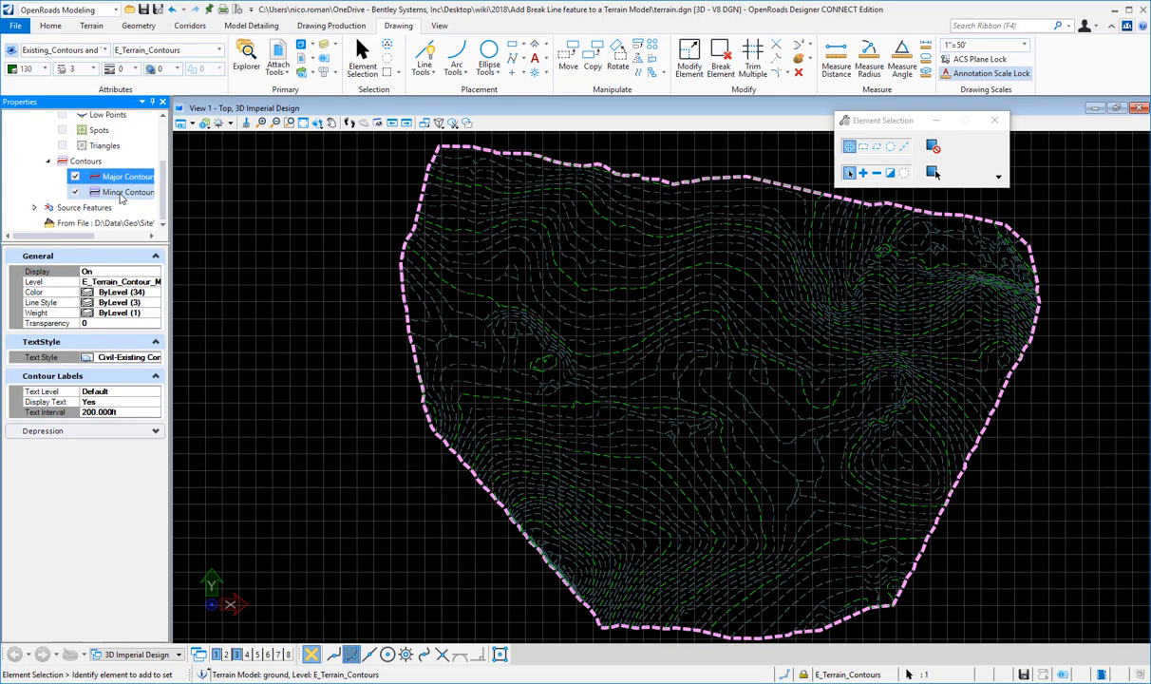
click(123, 177)
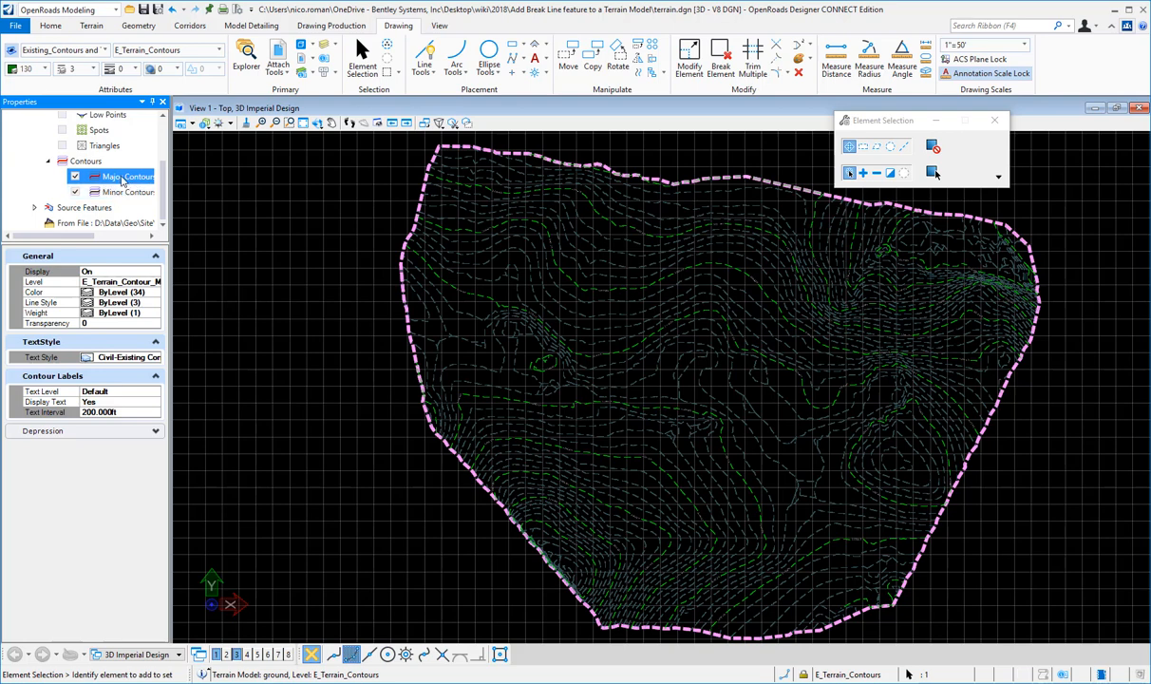